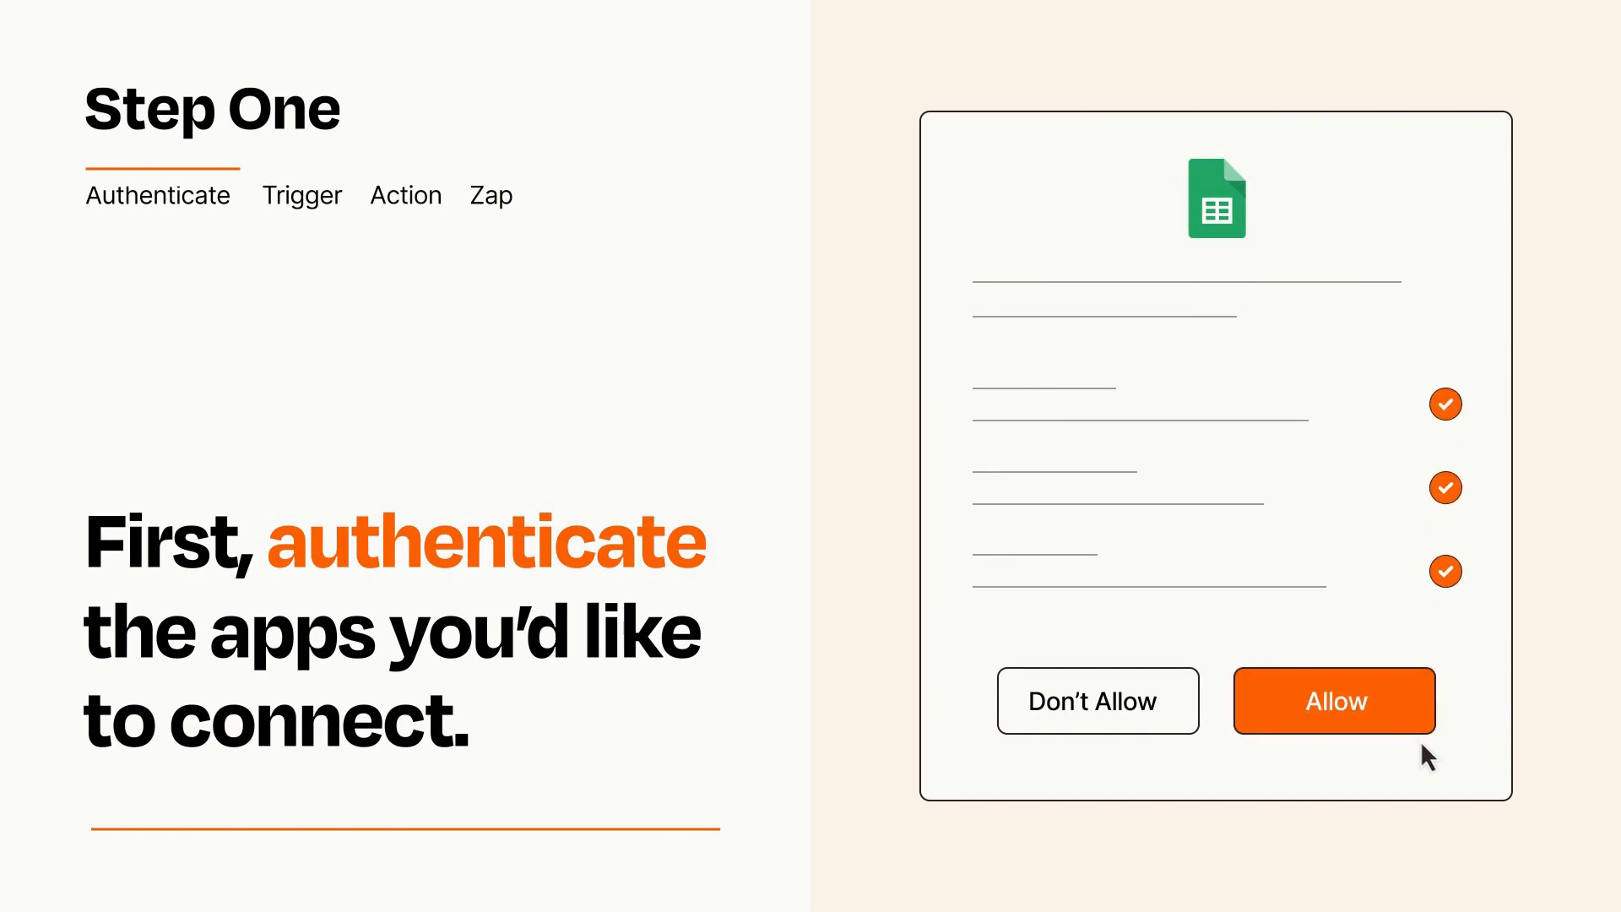
- Allow Zapier access to the Google Sheets account
click(1333, 701)
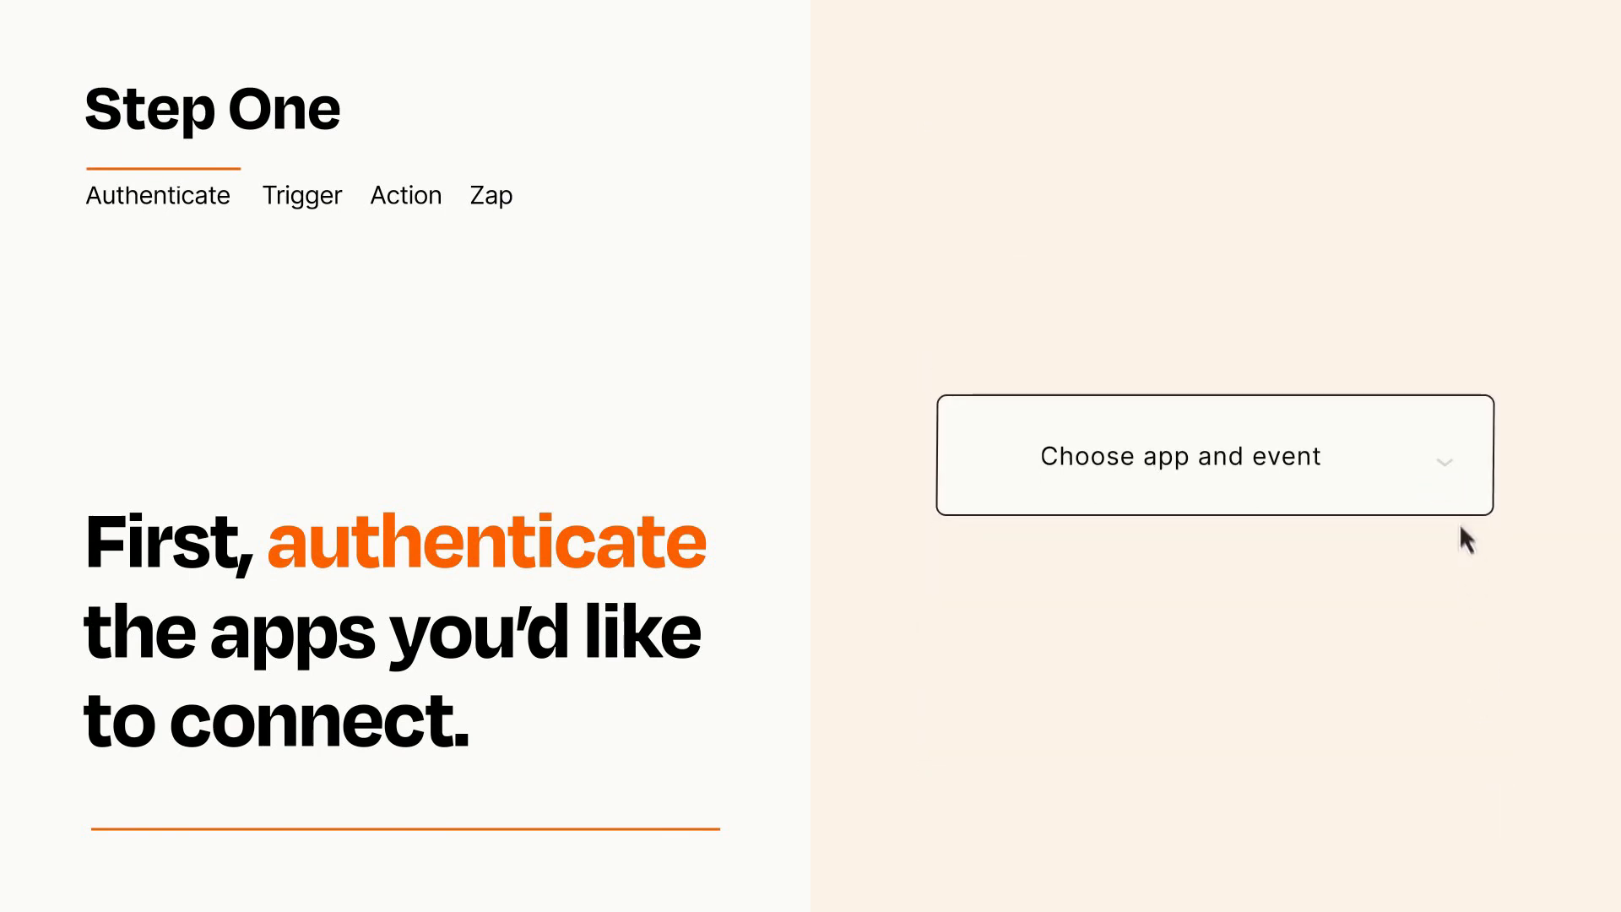
- Choose Excel's New Row event as the Zap trigger and move on to the action
click(1213, 456)
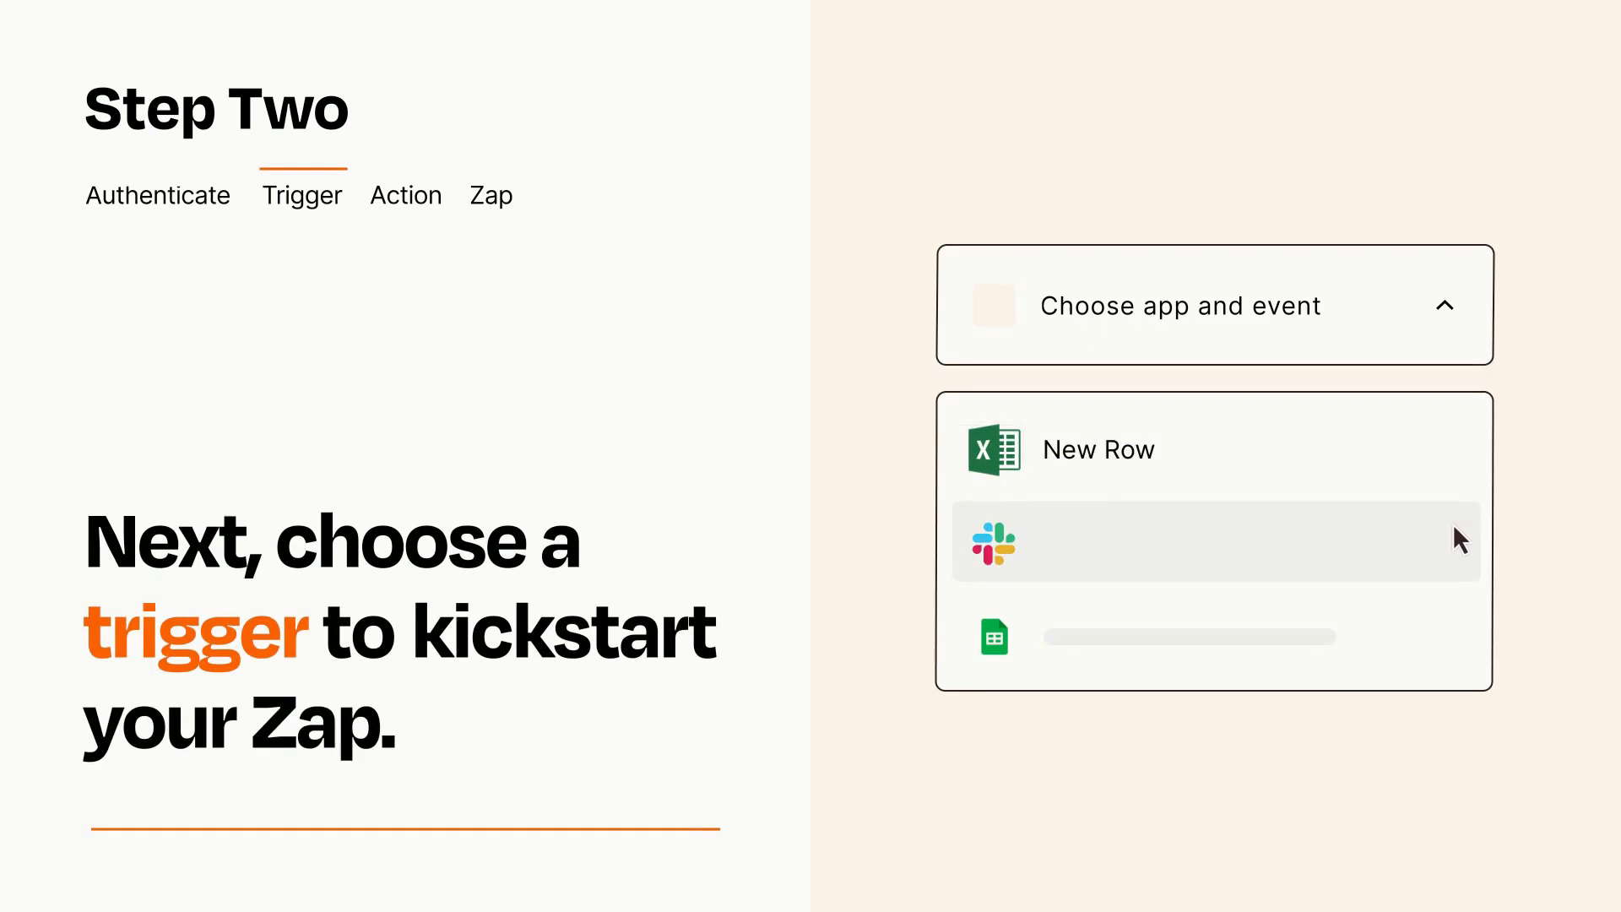
mouse_move(1458, 644)
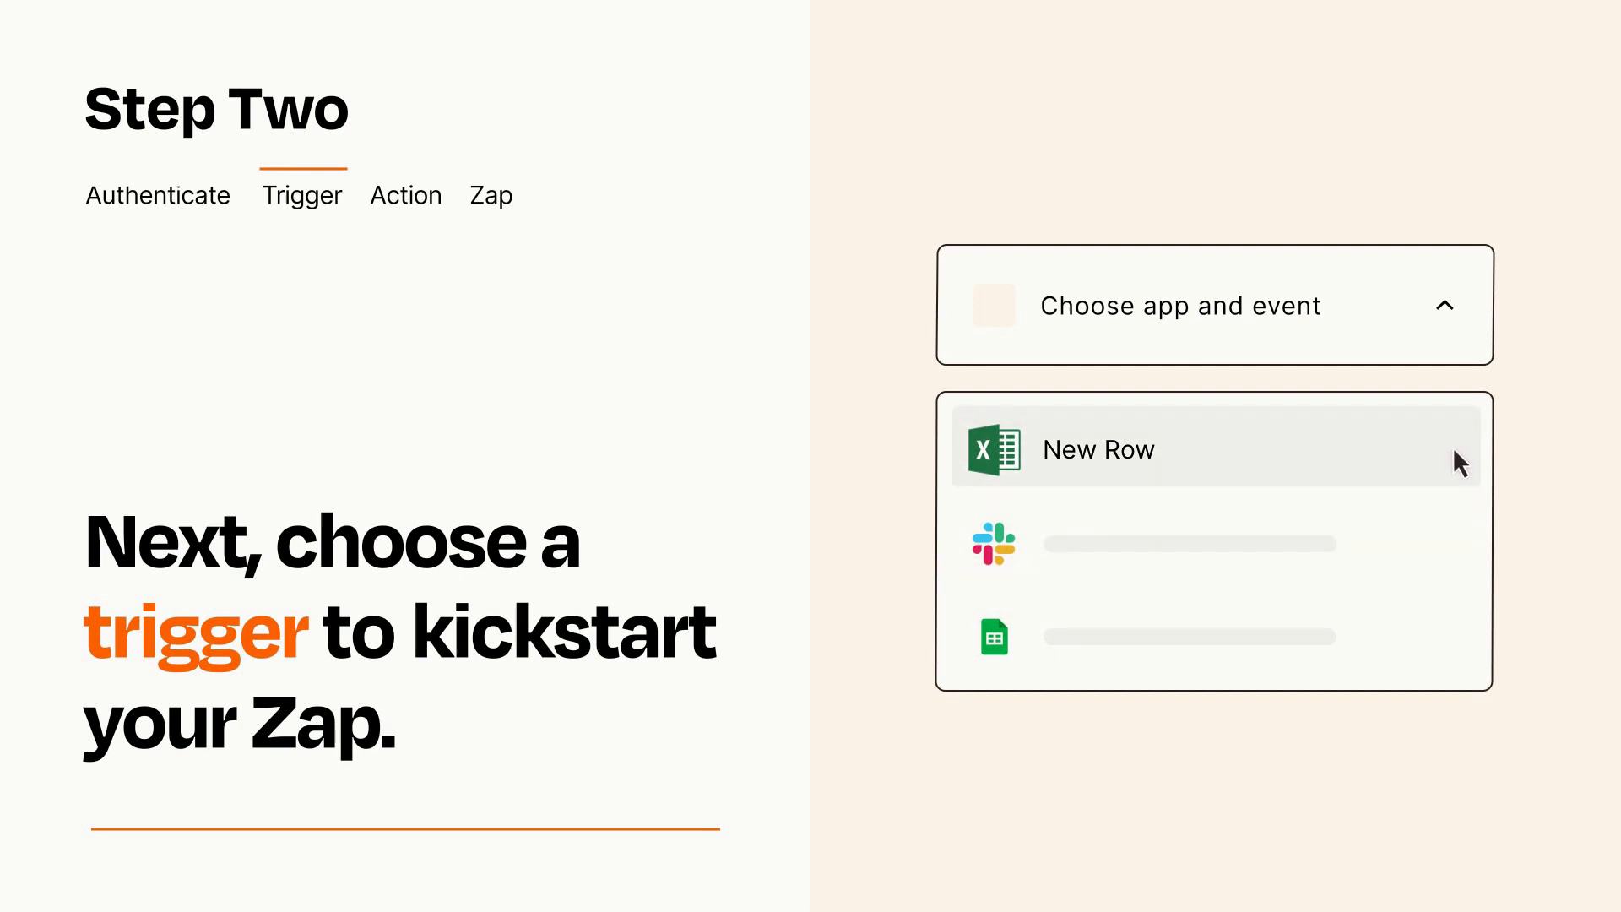
mouse_move(1459, 470)
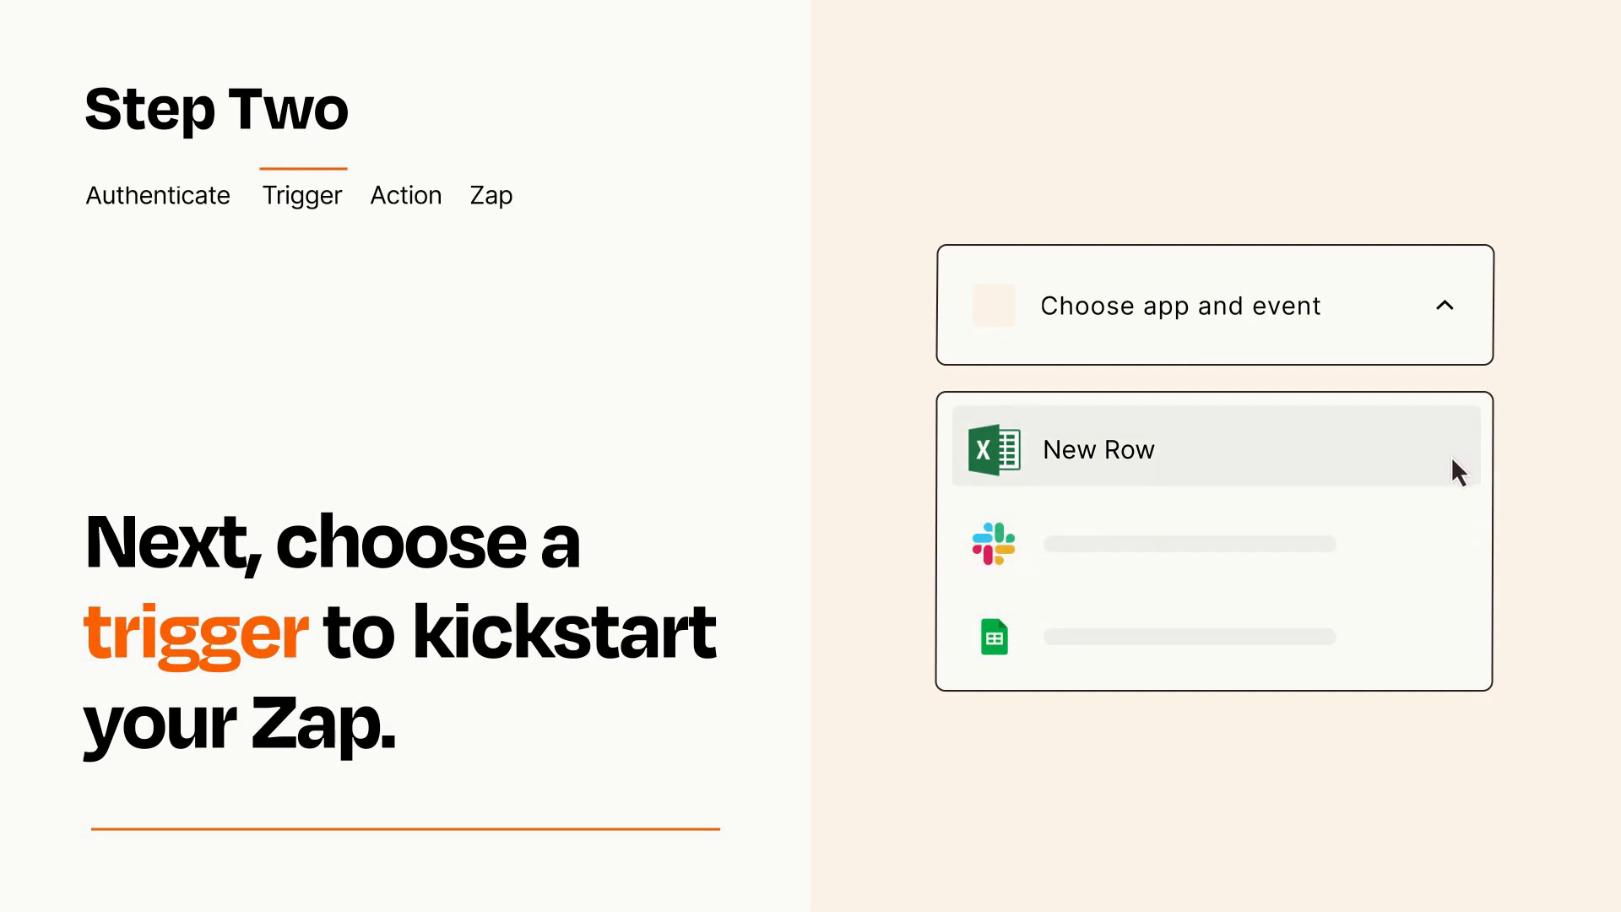
click(1096, 451)
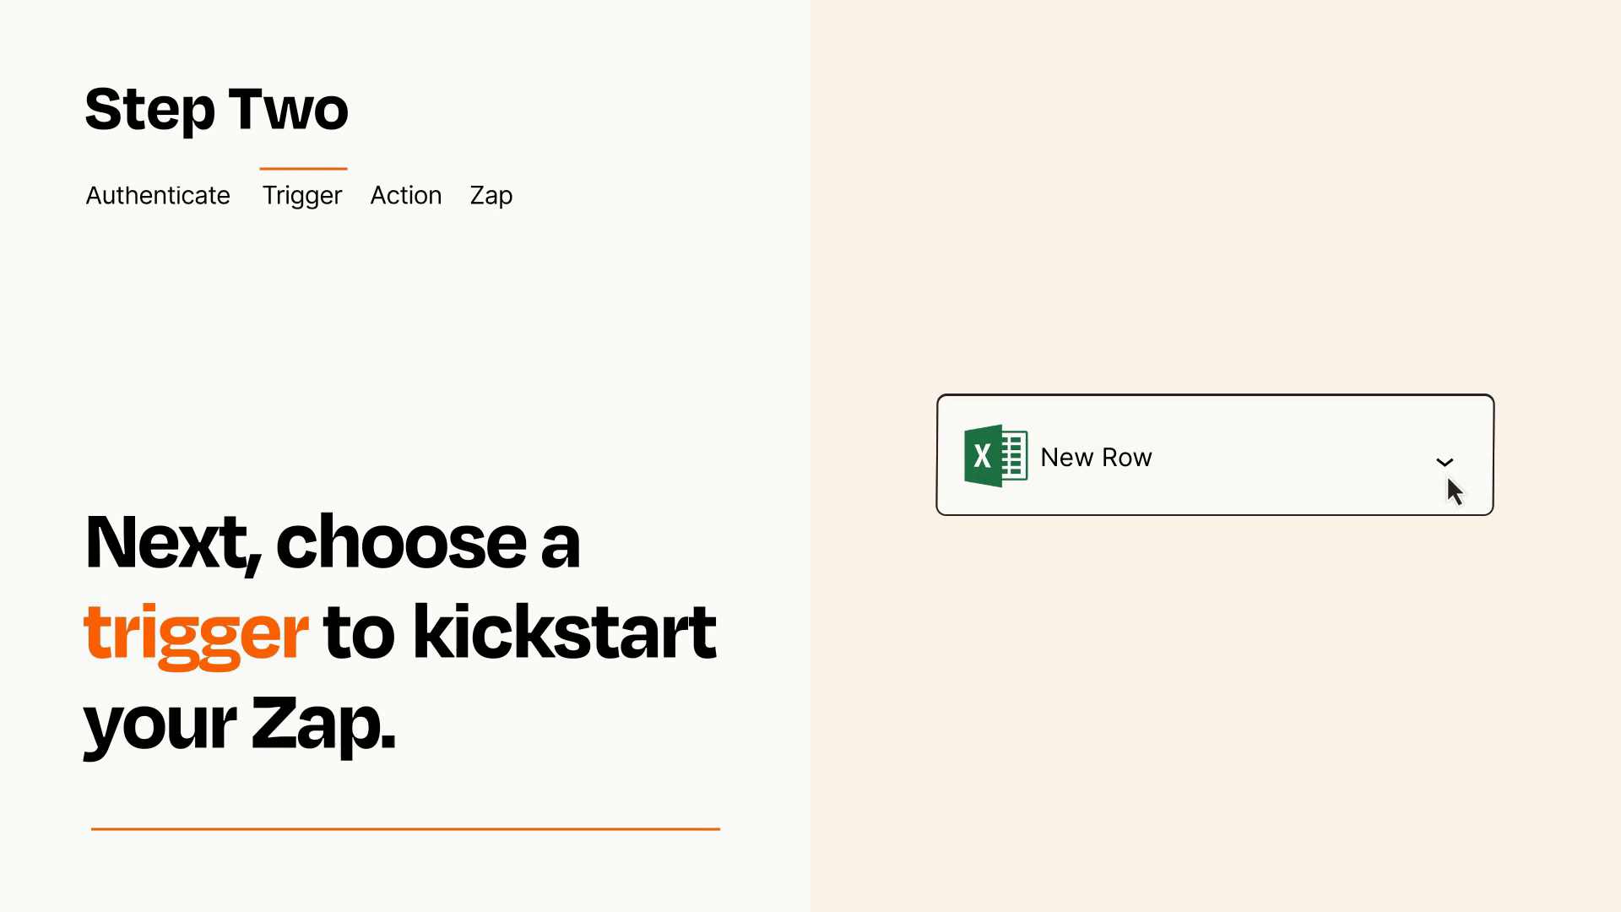
mouse_move(1466, 487)
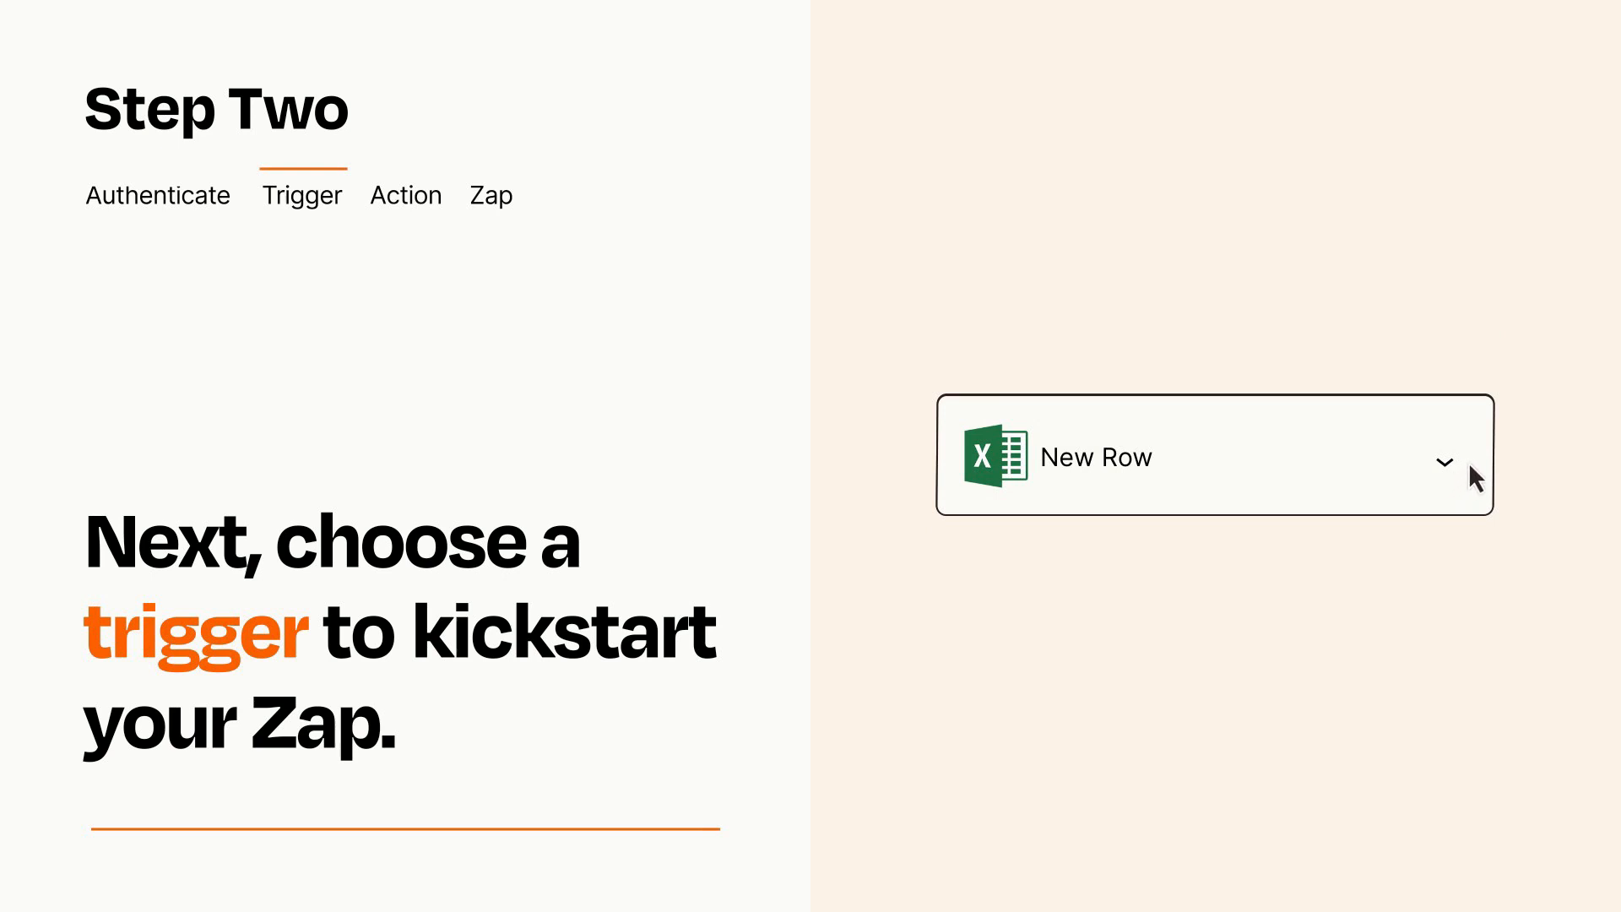
mouse_move(1468, 467)
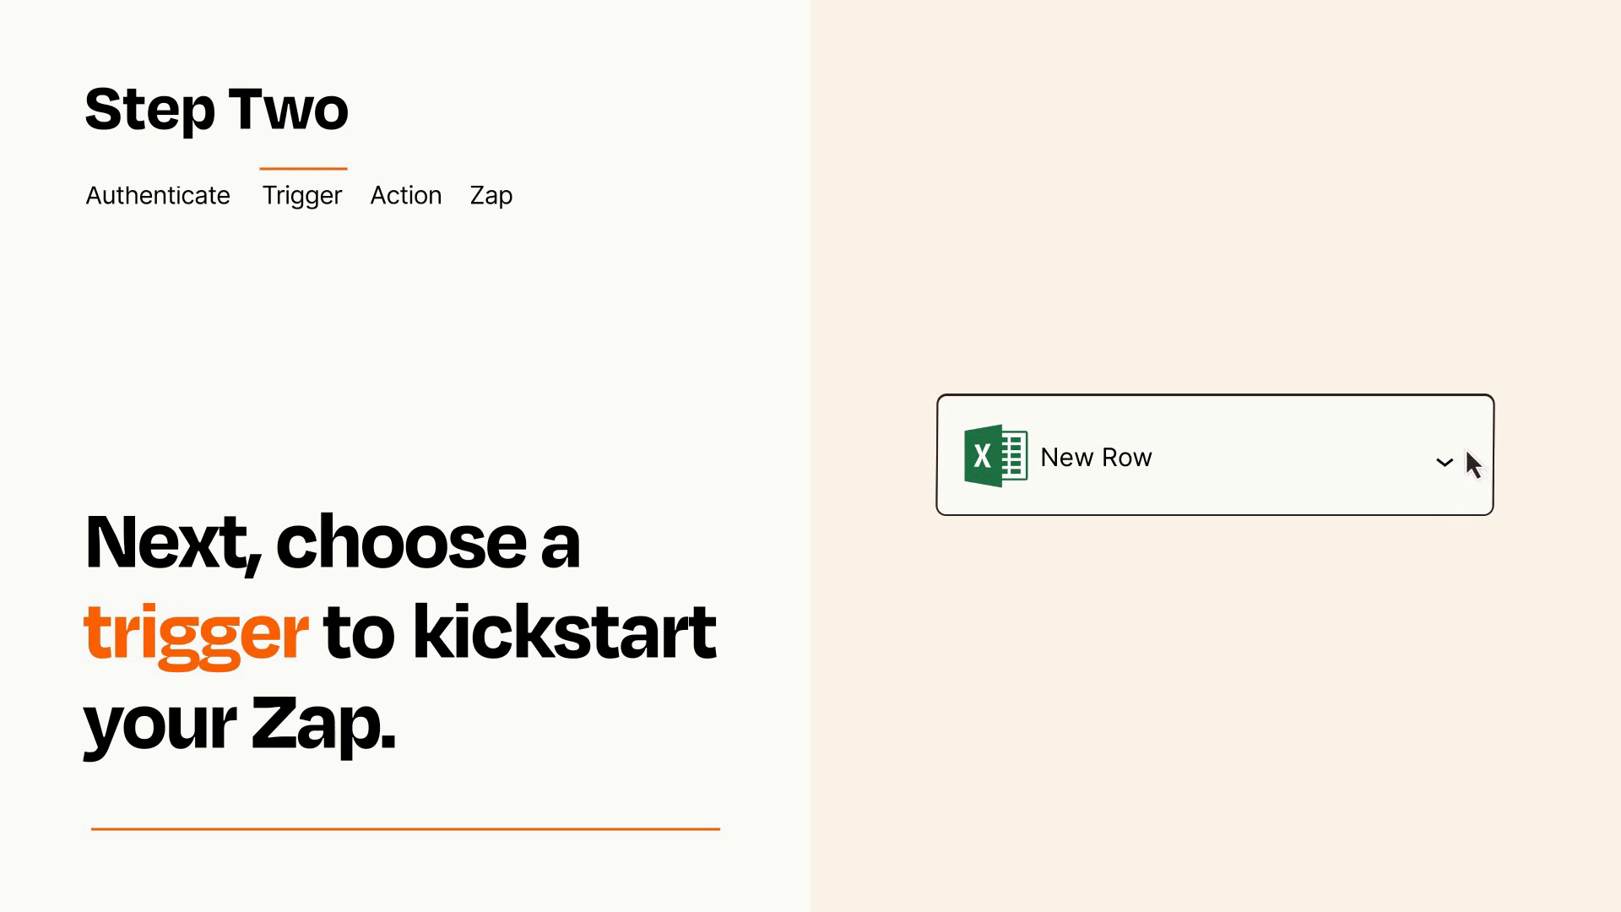
click(406, 194)
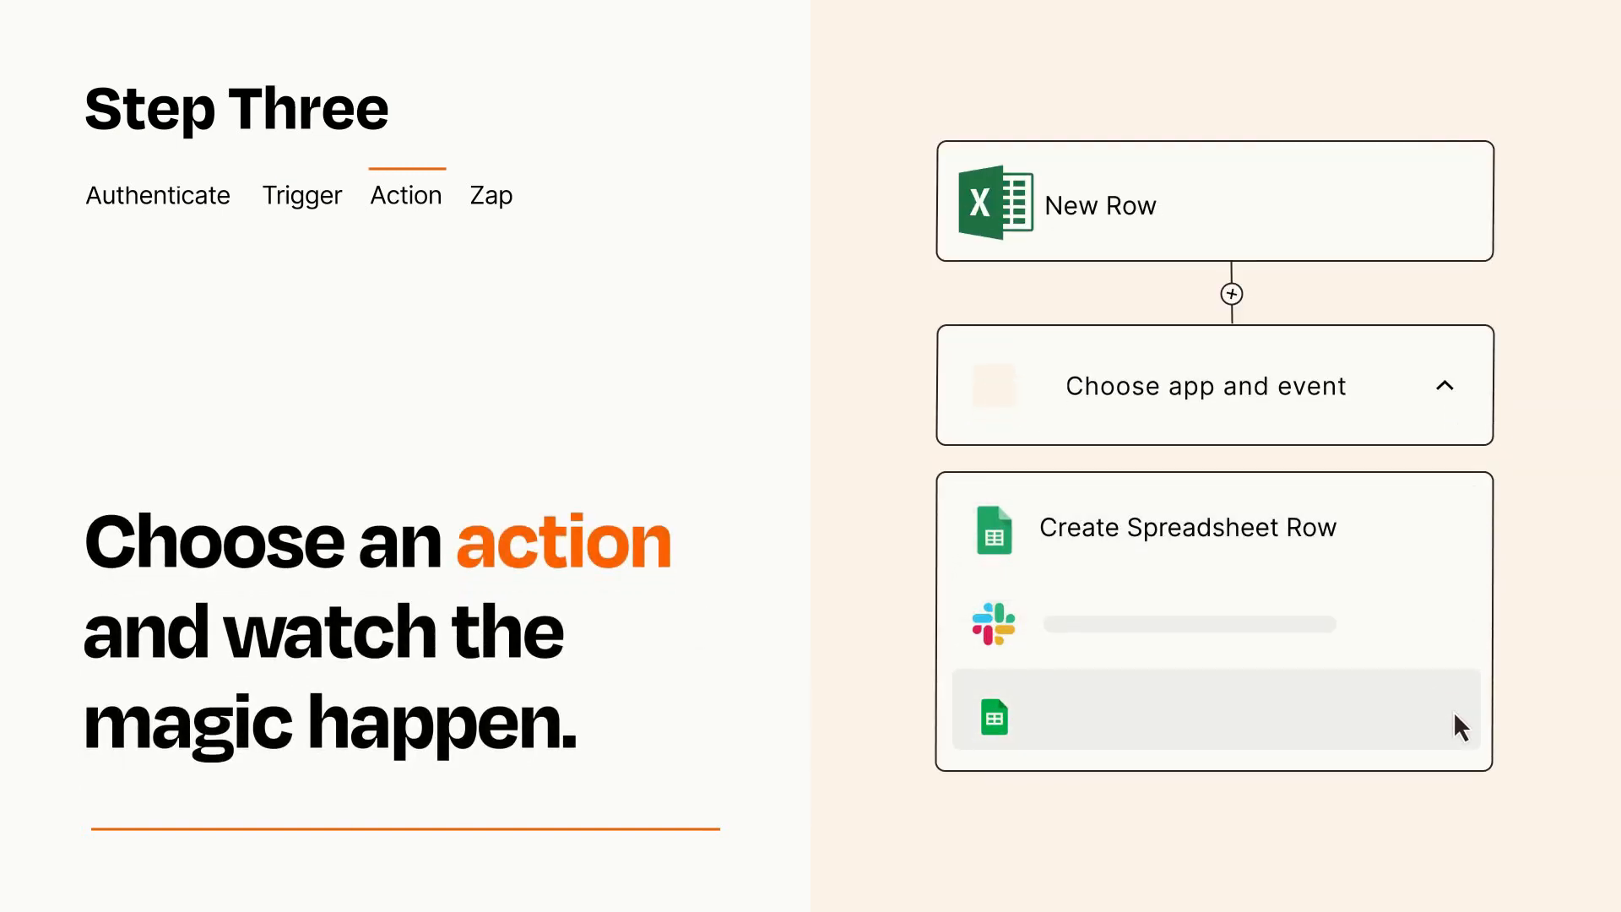
mouse_move(1464, 550)
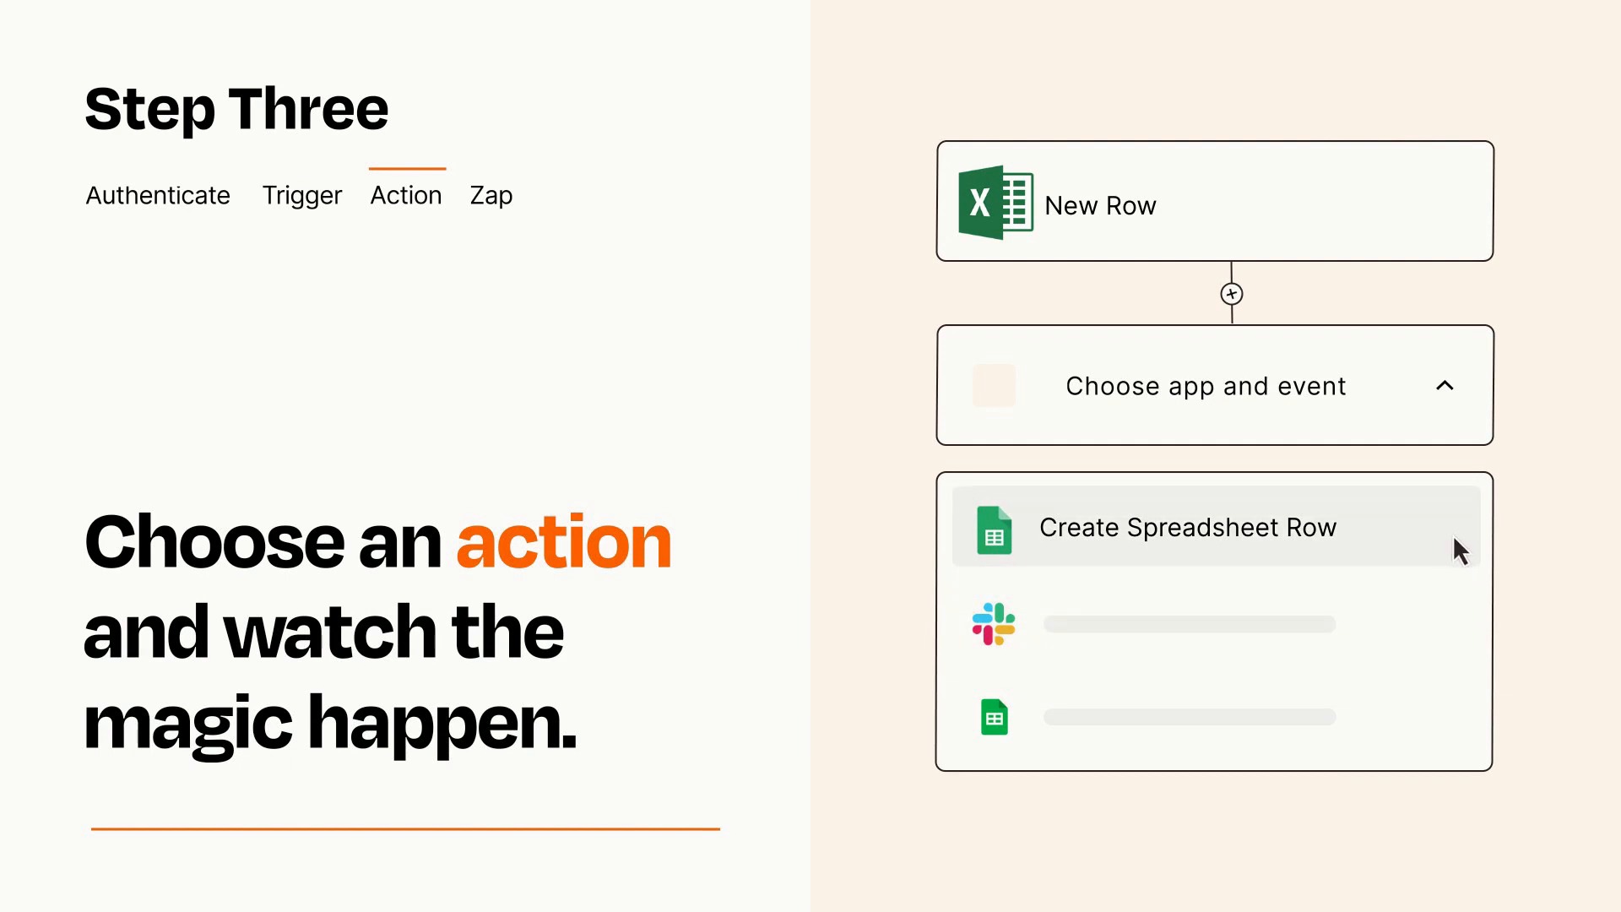
- Choose Google Sheets Create Spreadsheet Row as the action and finish its setup
click(1186, 527)
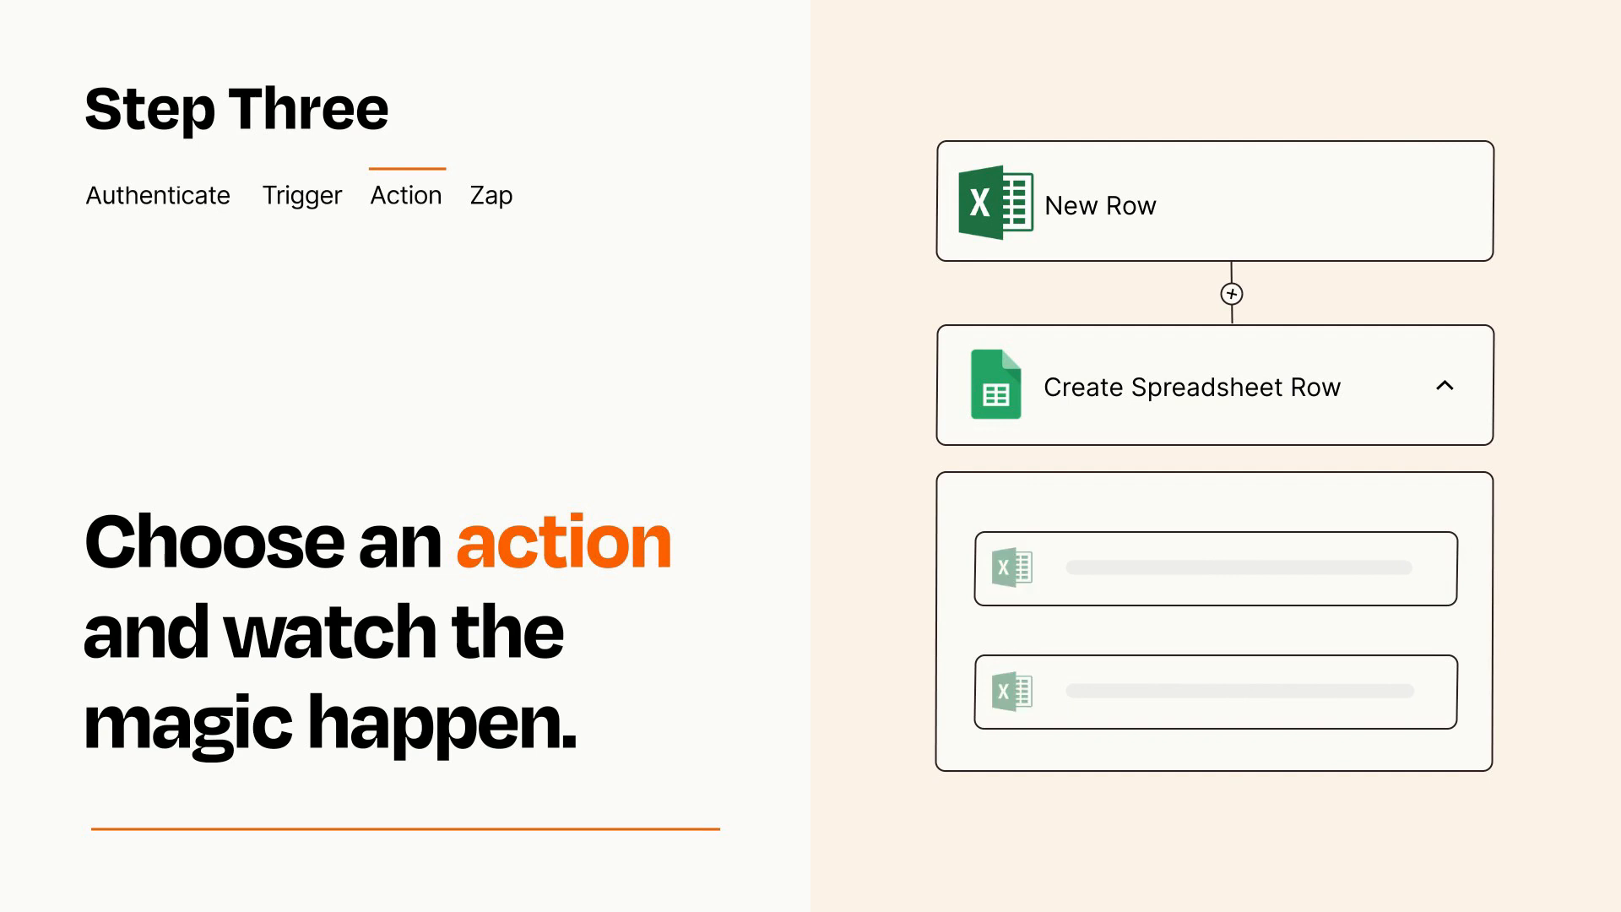
click(489, 195)
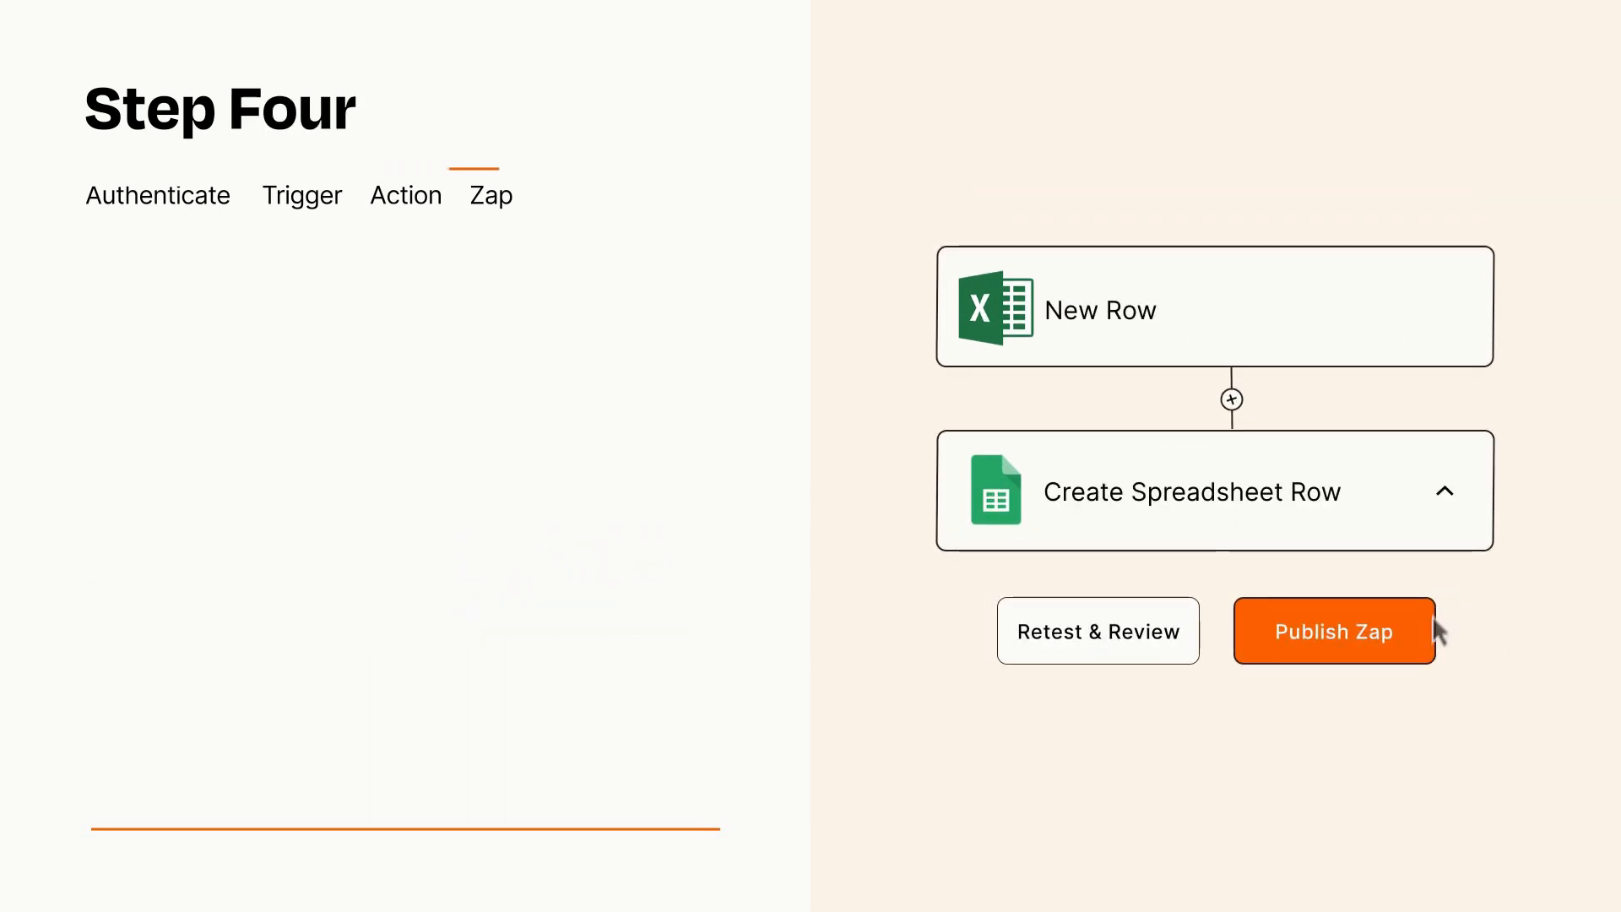
- Publish the Excel-to-Google-Sheets Zap and turn it on
click(1333, 632)
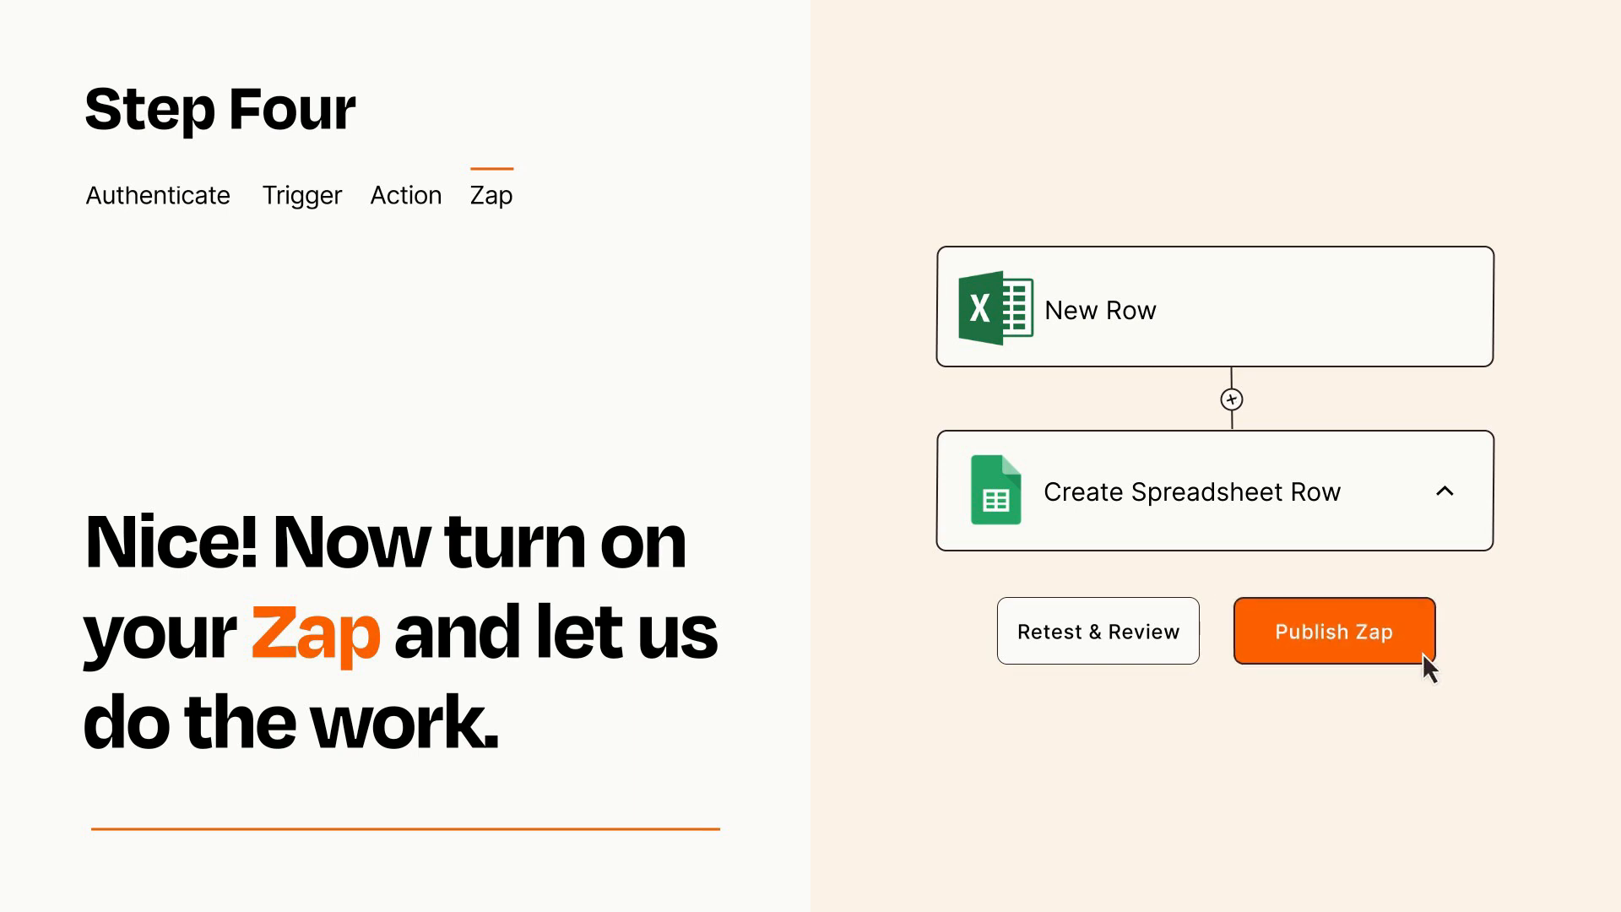
click(1334, 631)
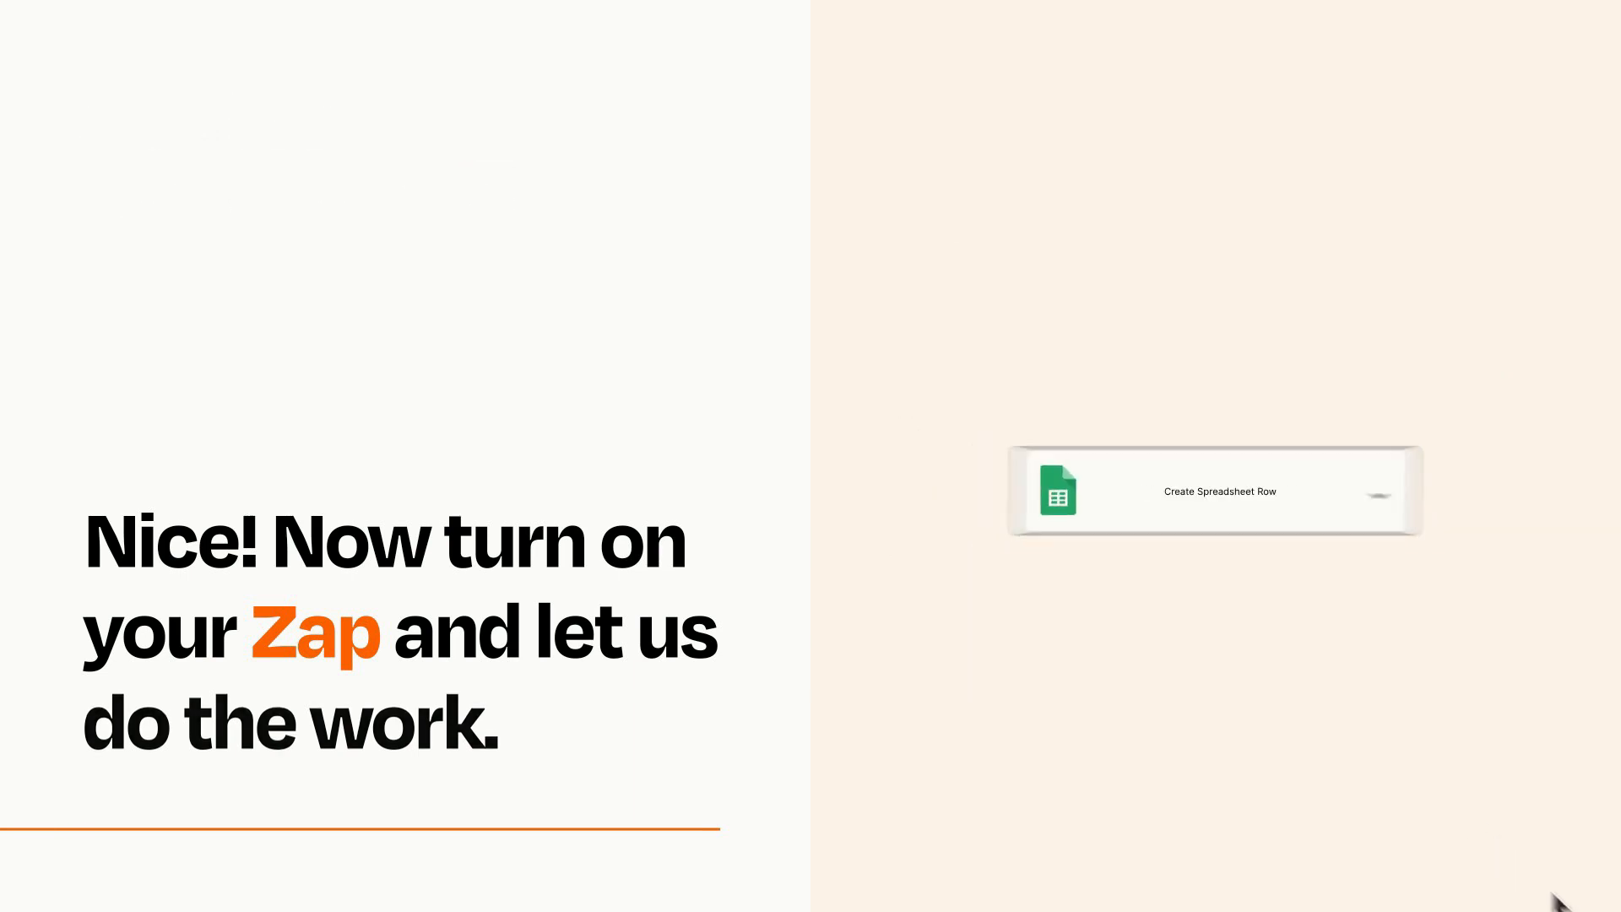